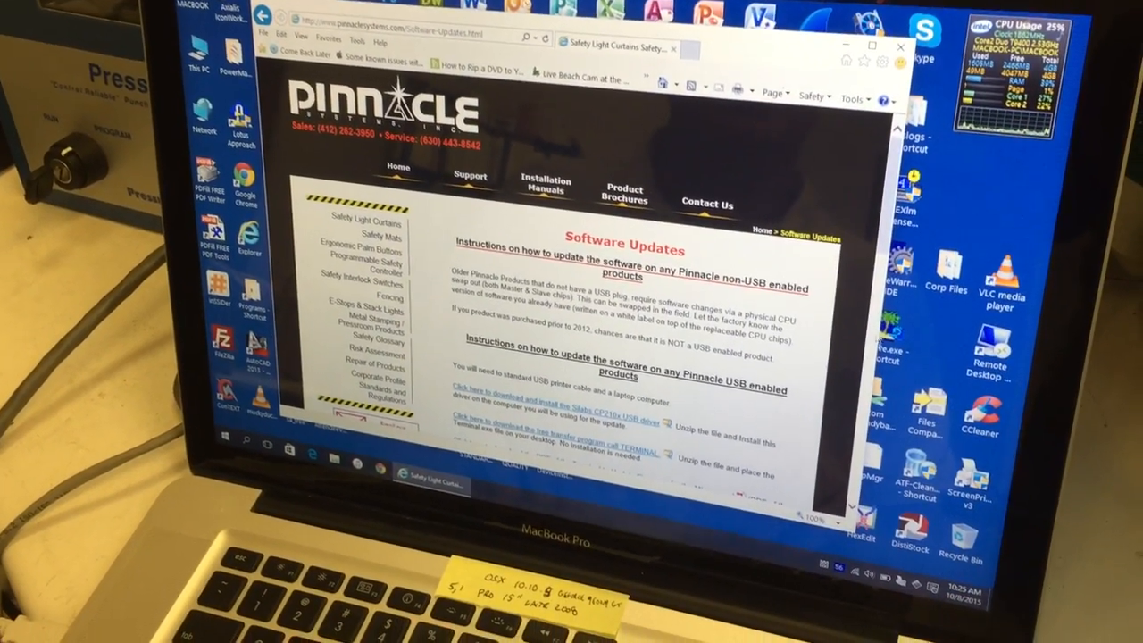
Open Device Manager to find the USB device's COM port
{"action": "scroll", "scroll_direction": "down", "scroll_amount": 3}
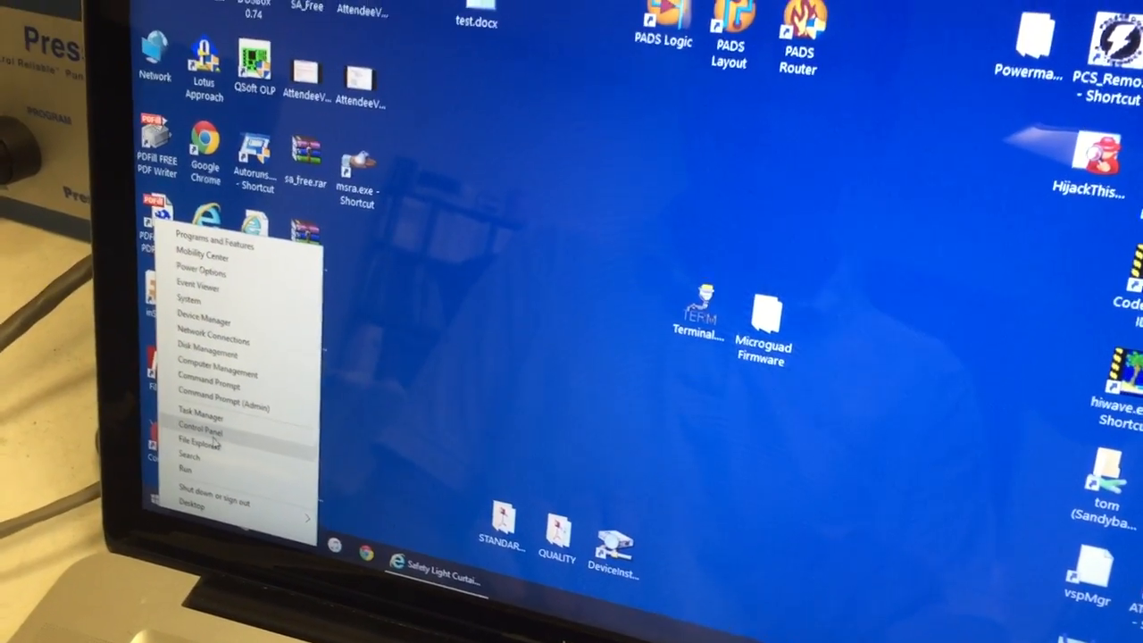
{"action": "left_click", "coordinate": [199, 432]}
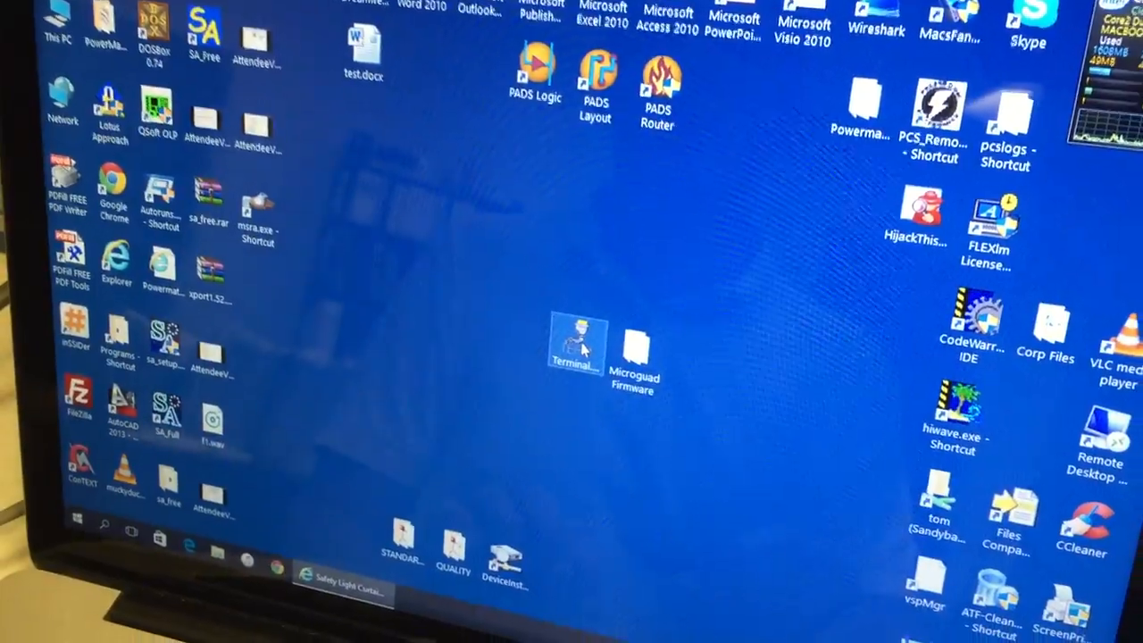
Launch the Terminal serial program from its desktop shortcut
{"action": "double_click", "coordinate": [576, 344]}
{"action": "type", "text": "ab"}
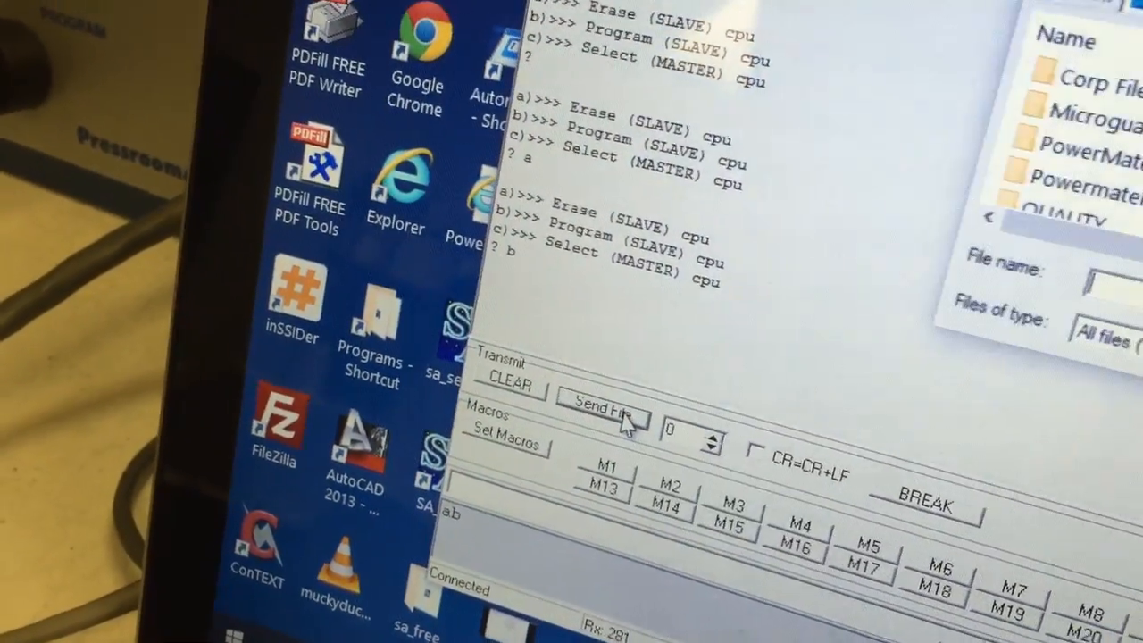
Send MG_S.s19 from the Microguad Firmware folder to the slave CPU
{"action": "left_click", "coordinate": [602, 415]}
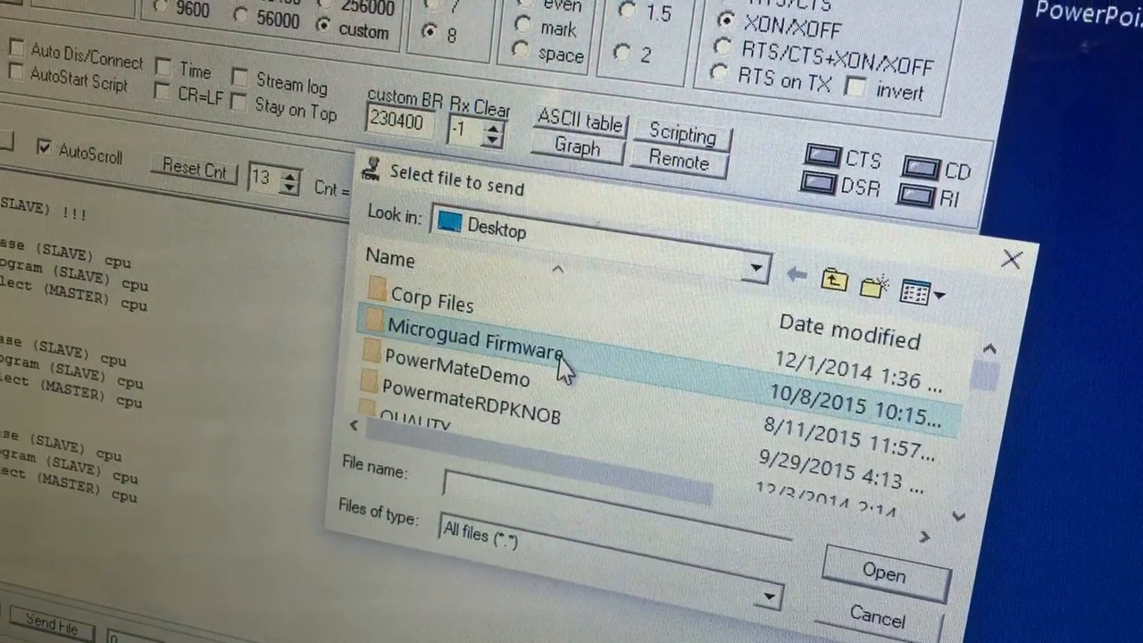
{"action": "double_click", "coordinate": [473, 352]}
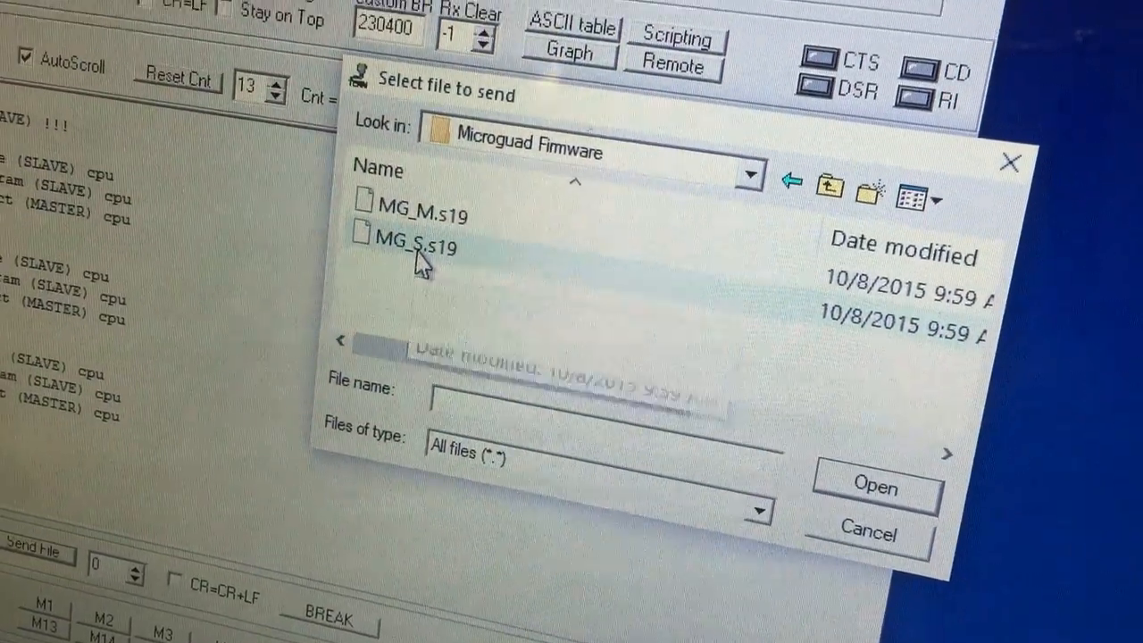
{"action": "left_click", "coordinate": [417, 247]}
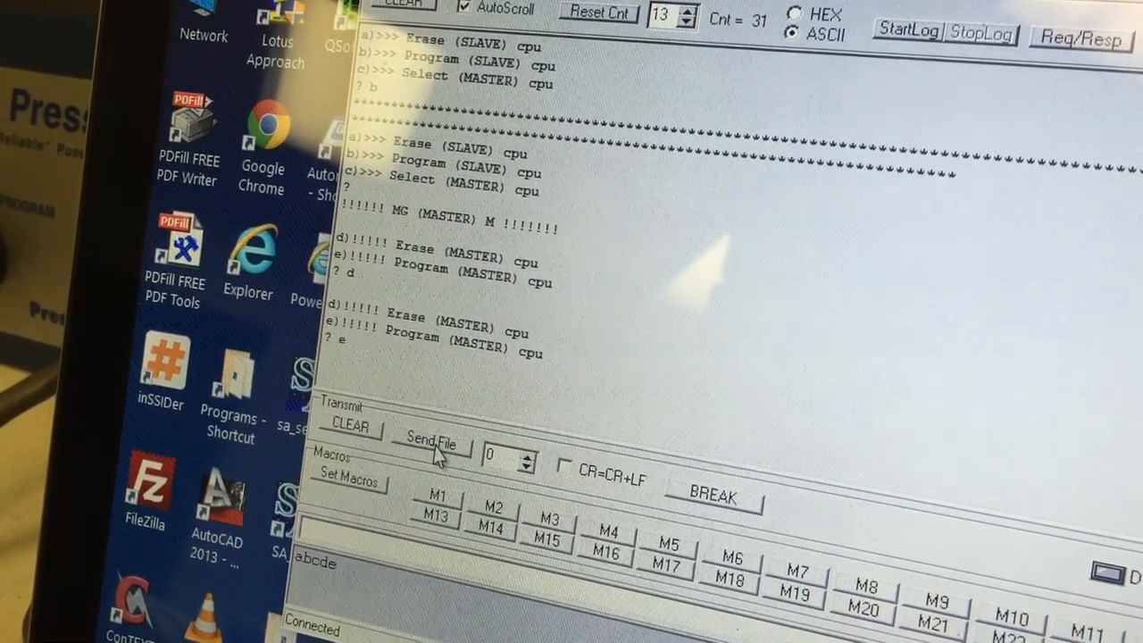
Pick MG_M.s19 and start transmitting the master firmware
{"action": "left_click", "coordinate": [431, 444]}
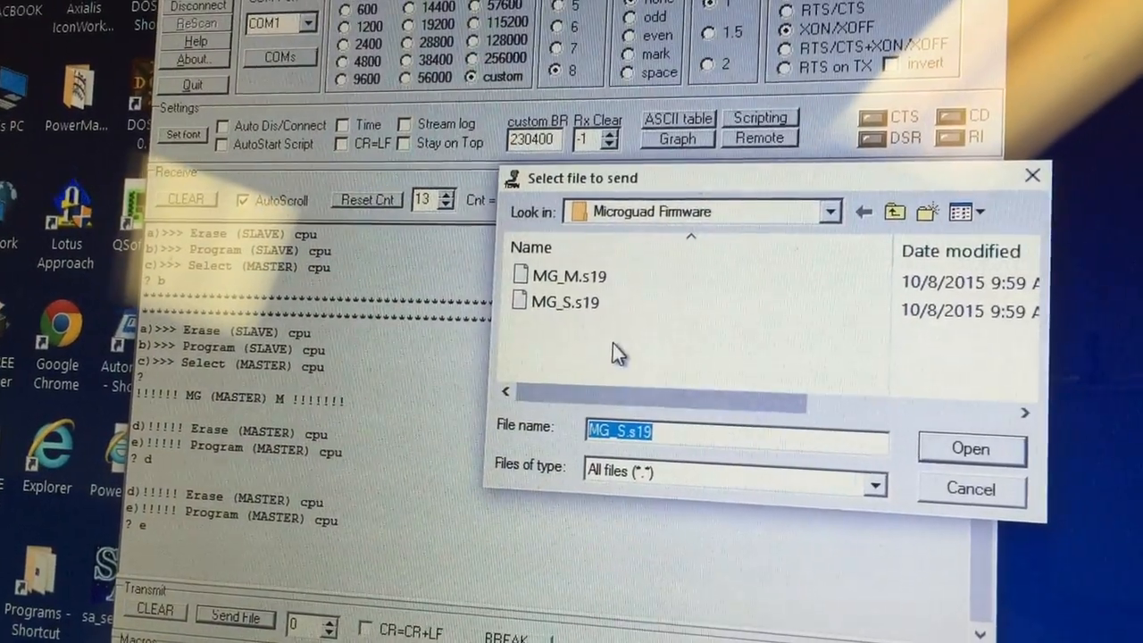
{"action": "left_click", "coordinate": [568, 275]}
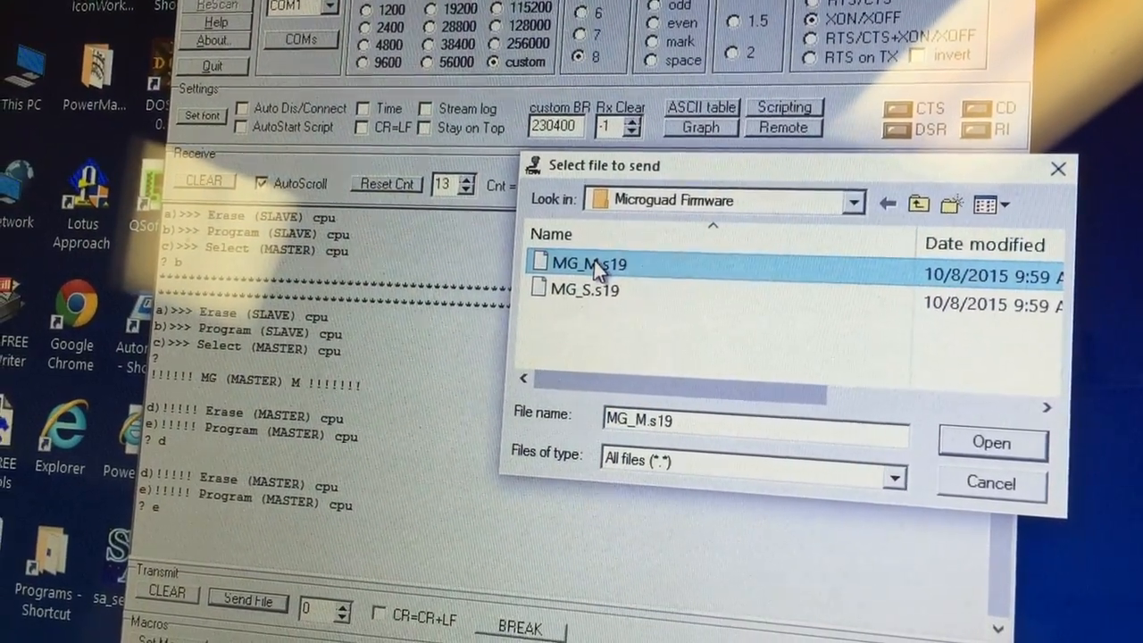
{"action": "left_click", "coordinate": [990, 443]}
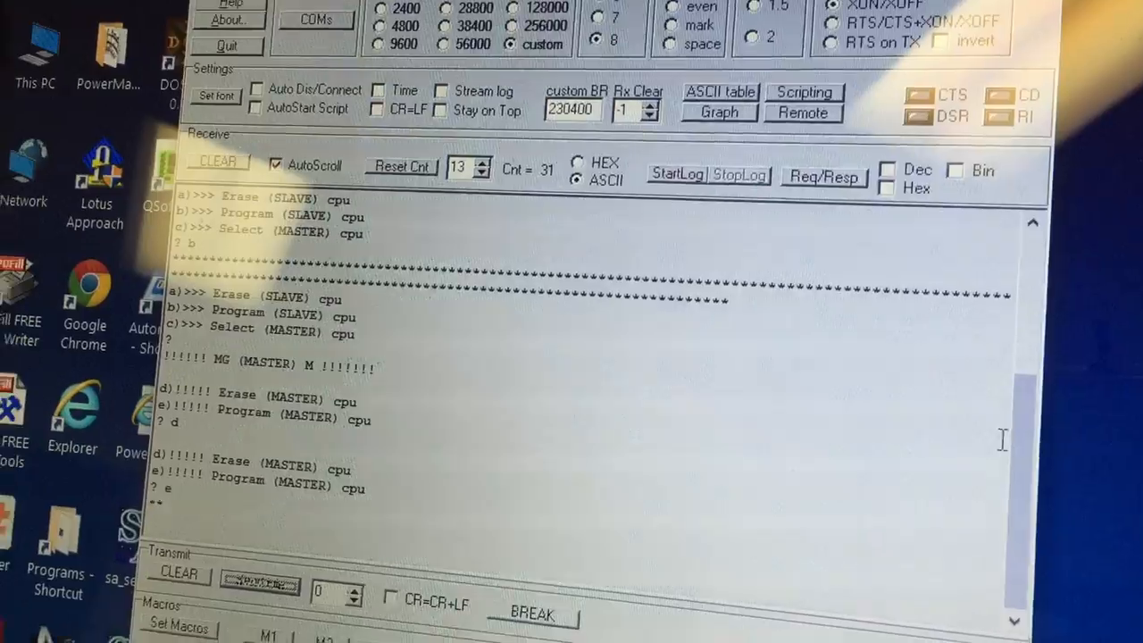